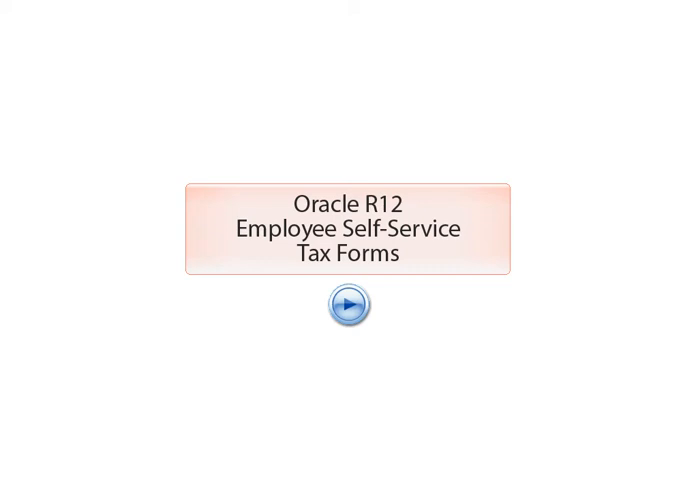
Start the walkthrough and land on the Oracle Applications home page
{"action": "left_click", "coordinate": [348, 304]}
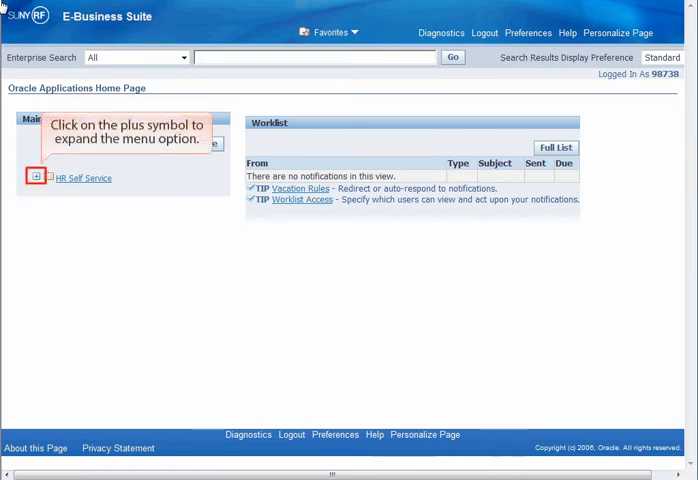
Navigate HR Self Service > My Information > My Tax Forms to view the Federal W-4
{"action": "left_click", "coordinate": [38, 178]}
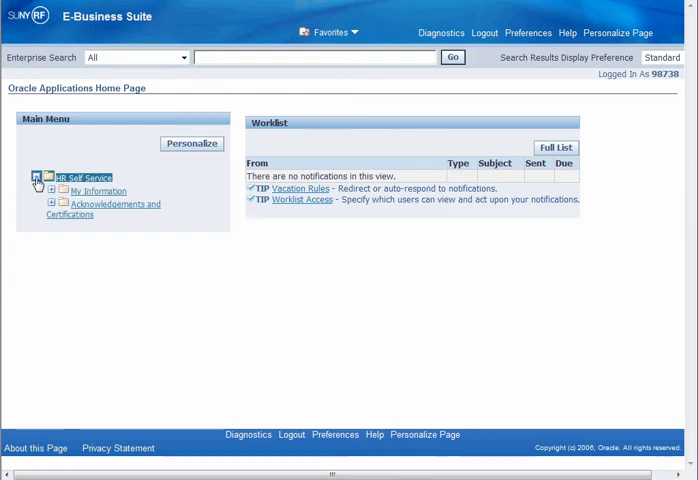
{"action": "mouse_move", "coordinate": [38, 178]}
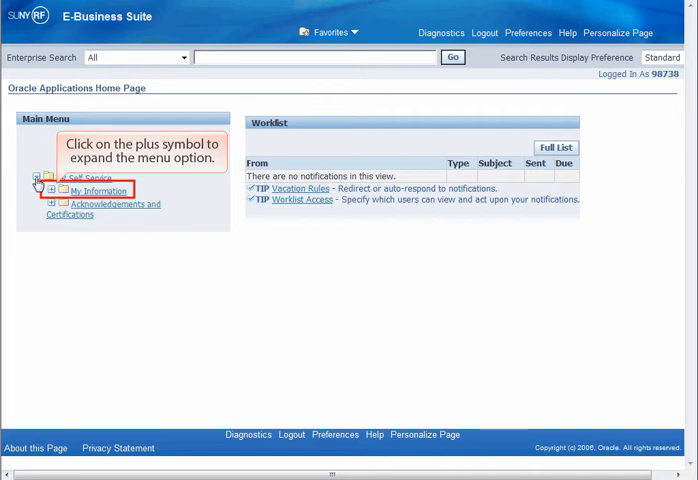
{"action": "left_click", "coordinate": [48, 192]}
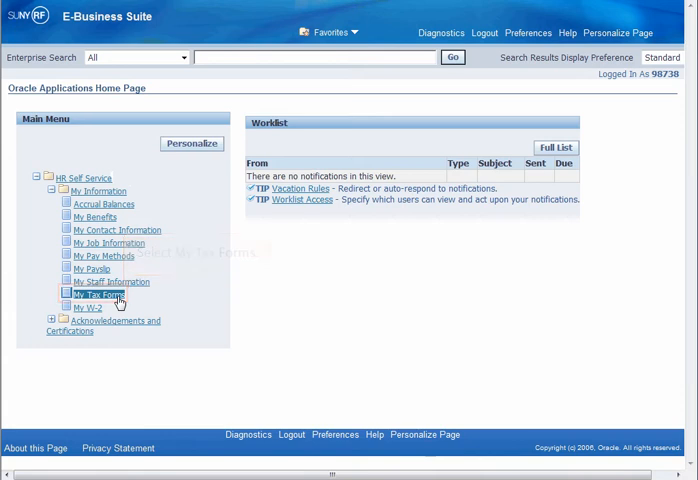
{"action": "left_click", "coordinate": [98, 294]}
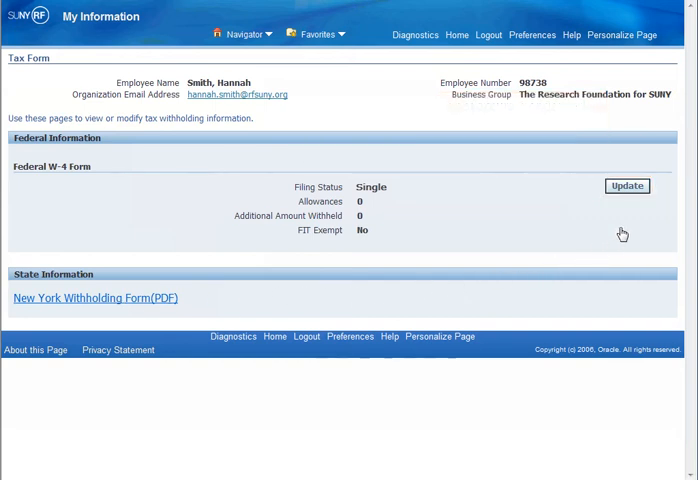
Update the Federal W-4 to married with 15.00 extra withholding, agree, and continue to review
{"action": "left_click", "coordinate": [628, 186]}
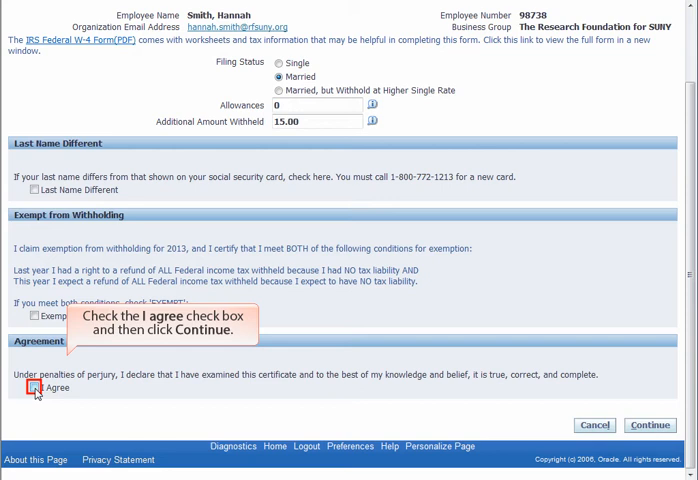
{"action": "left_click", "coordinate": [32, 388]}
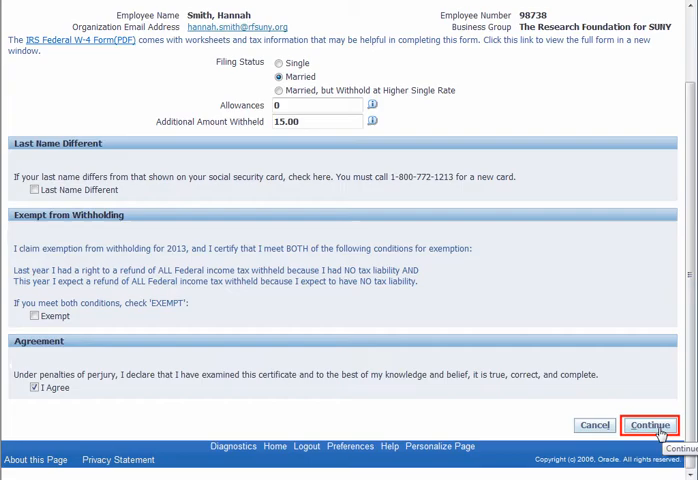
{"action": "left_click", "coordinate": [648, 424]}
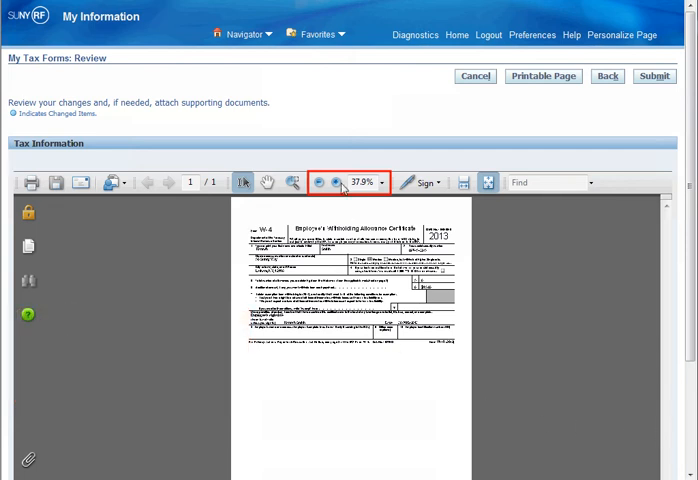
Enlarge the 2013 W-4 PDF preview and submit the updated form
{"action": "left_click", "coordinate": [320, 184]}
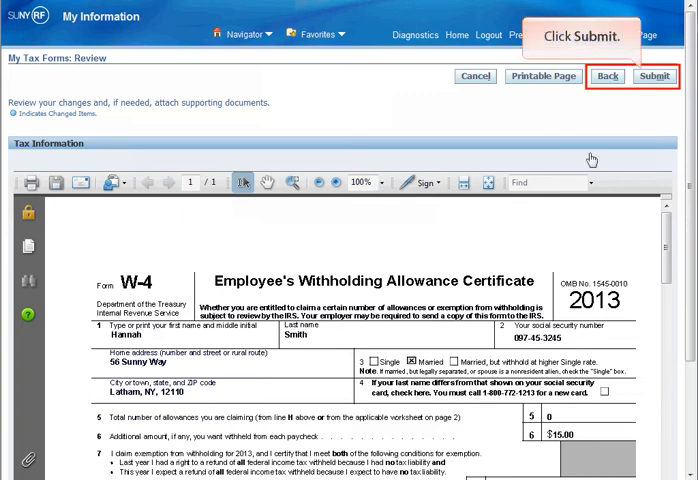
{"action": "left_click", "coordinate": [654, 76]}
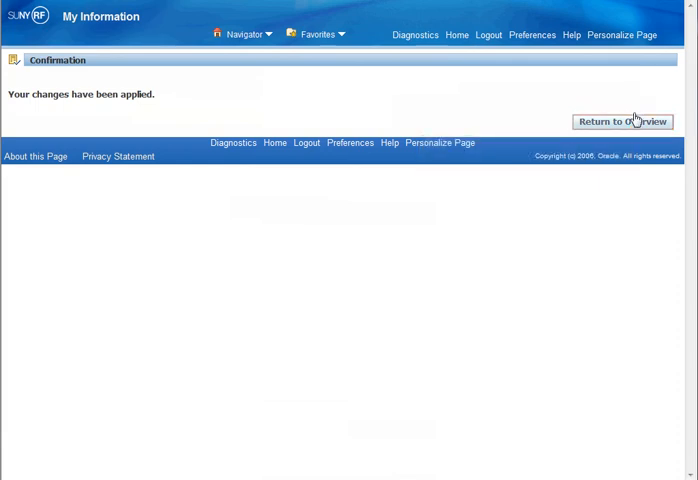
Return to Overview so the worklist shows the Federal W4 submission notification
{"action": "left_click", "coordinate": [622, 120]}
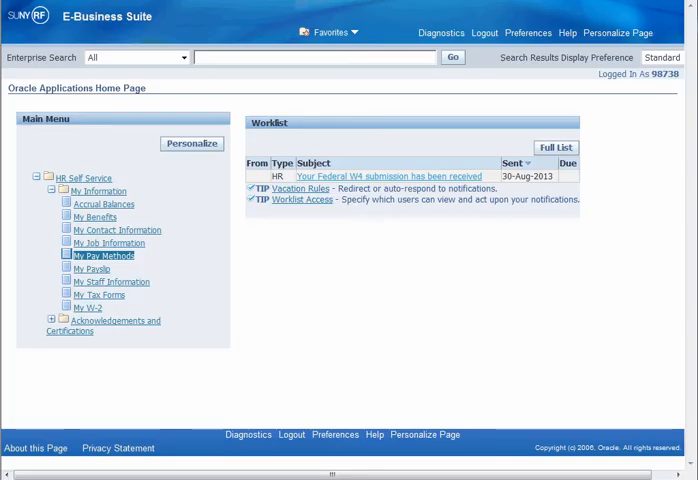
{"action": "mouse_move", "coordinate": [636, 132]}
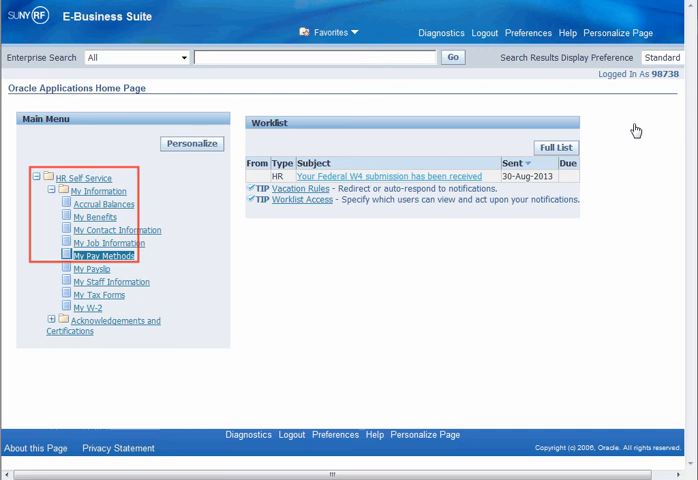
{"action": "mouse_move", "coordinate": [106, 256]}
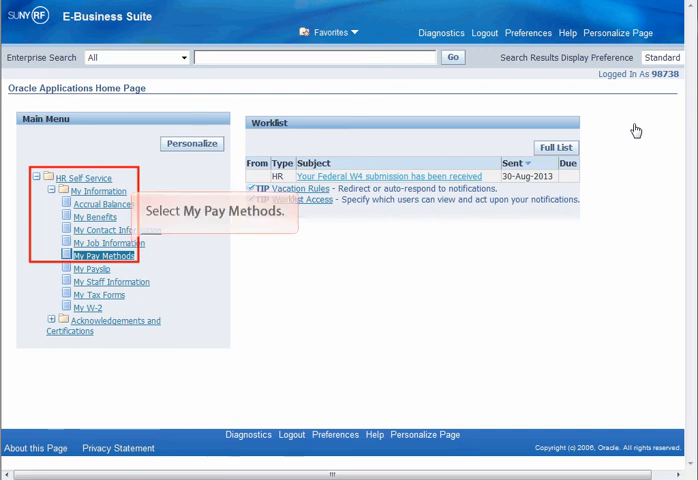
{"action": "mouse_move", "coordinate": [356, 144]}
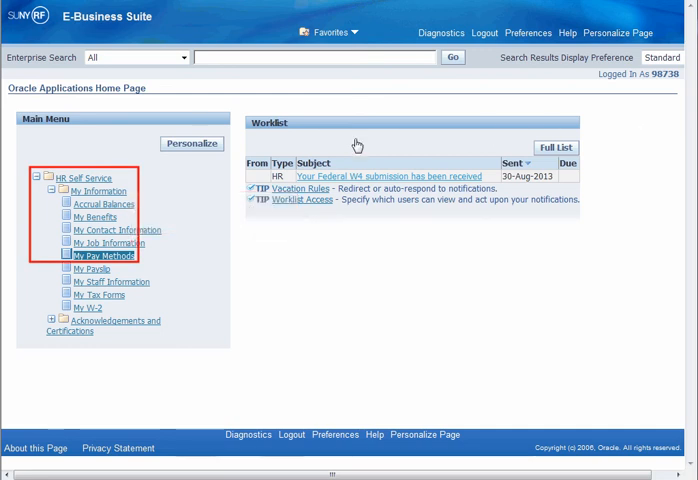
From My Pay Methods, add a deposit payment for a SEFCU checking account in Albany, NY
{"action": "left_click", "coordinate": [104, 256]}
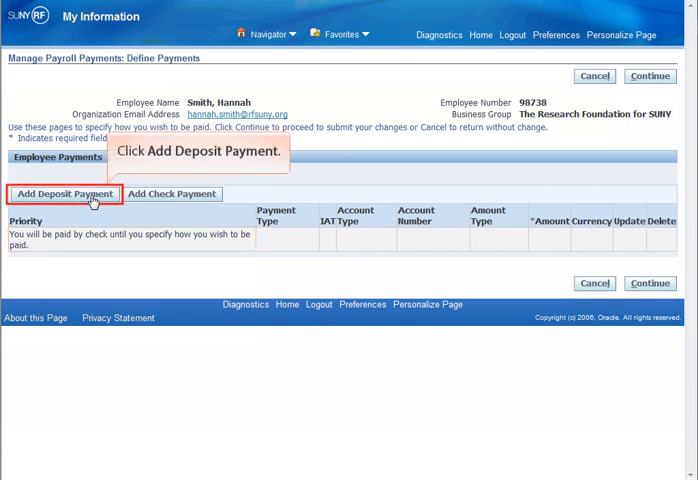
{"action": "left_click", "coordinate": [64, 194]}
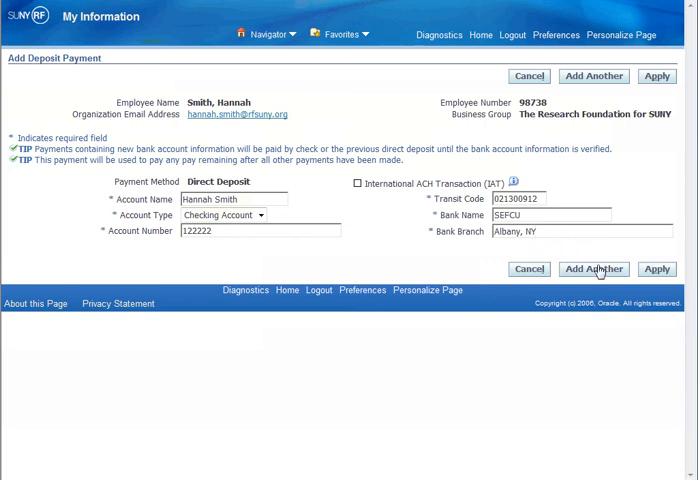
{"action": "mouse_move", "coordinate": [594, 268]}
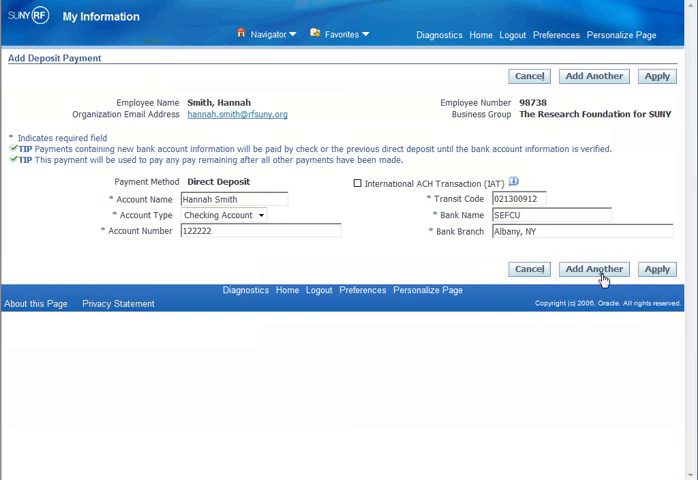
Save the SEFCU checking deposit via Add Another, then cancel back to the Define Payments list
{"action": "left_click", "coordinate": [592, 268]}
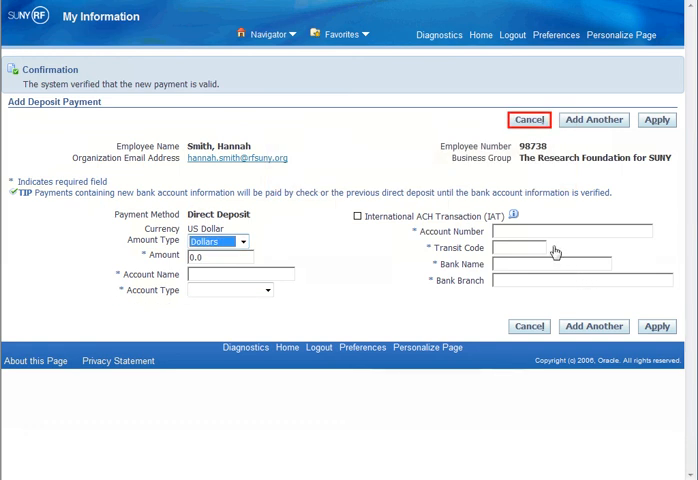
{"action": "left_click", "coordinate": [528, 120]}
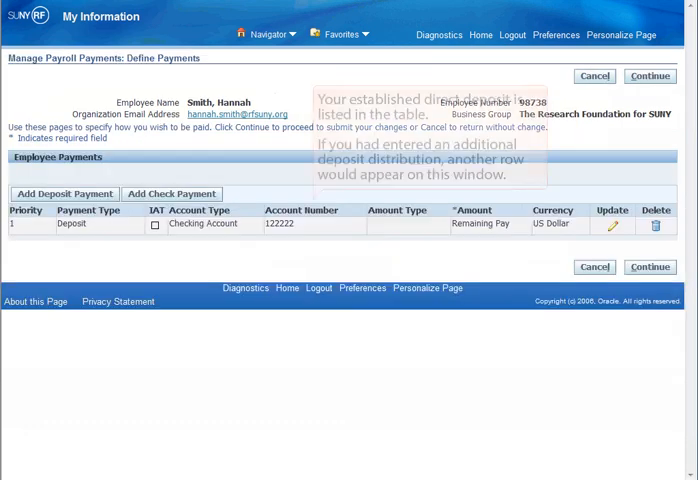